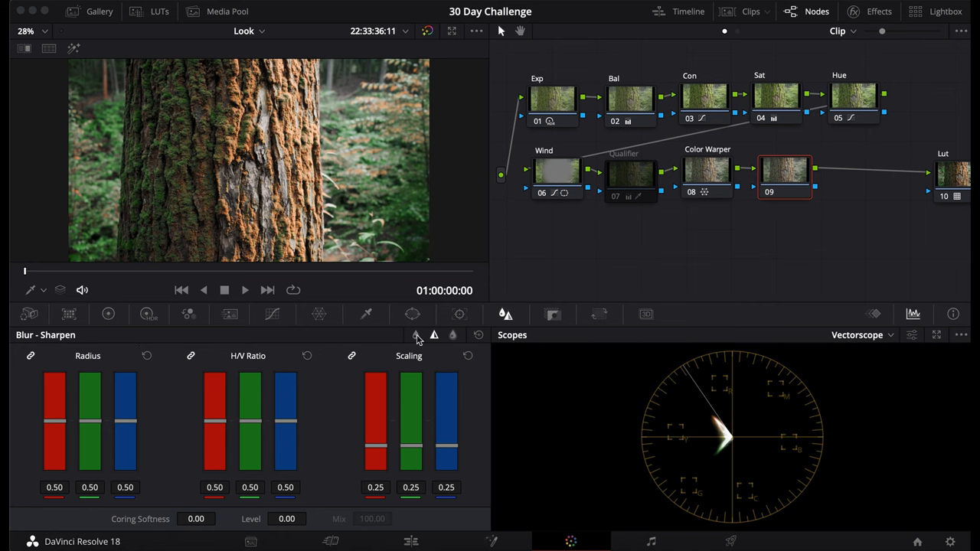
pyautogui.moveTo(434, 337)
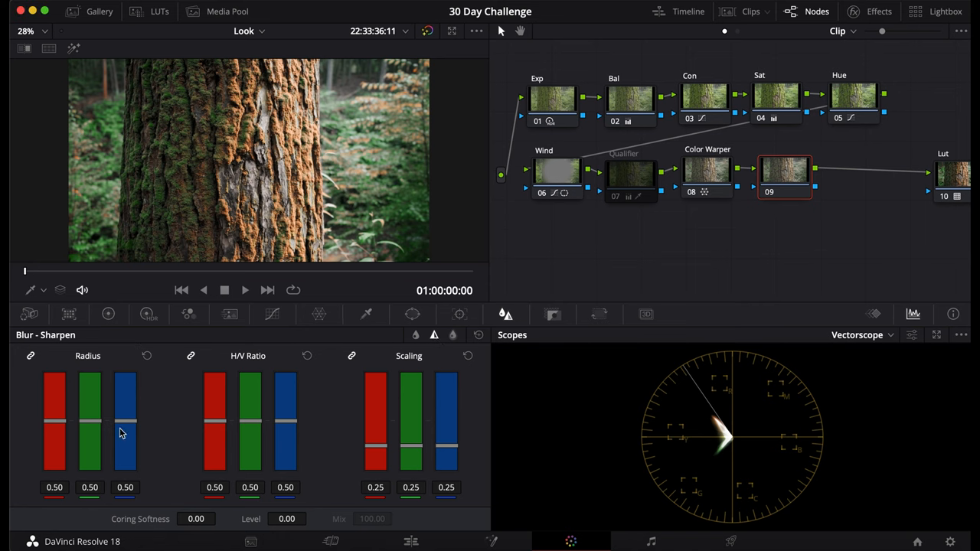
# - Lower the linked RGB sharpening radius on node 09 from 0.50 to 0.34
pyautogui.moveTo(125, 429); pyautogui.dragTo(125, 447)
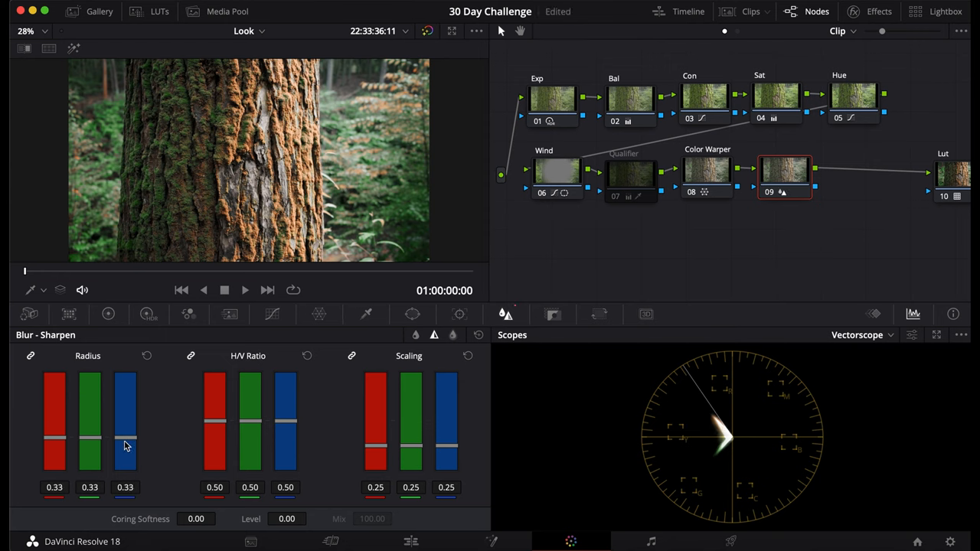
pyautogui.moveTo(126, 447); pyautogui.dragTo(126, 442)
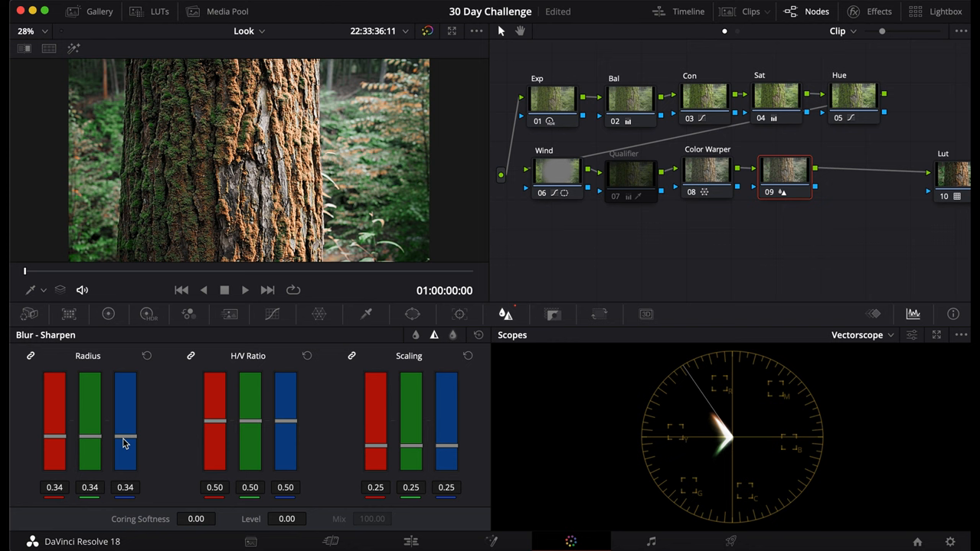
pyautogui.moveTo(836, 216)
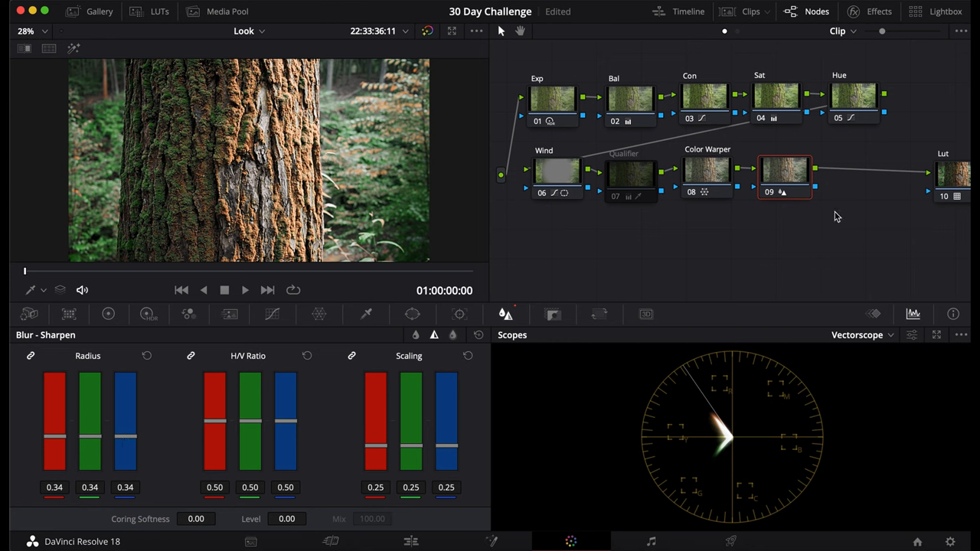
# - Zoom the viewer to 200% on the bark, then bring up options to restore the full view
pyautogui.rightClick(784, 176)
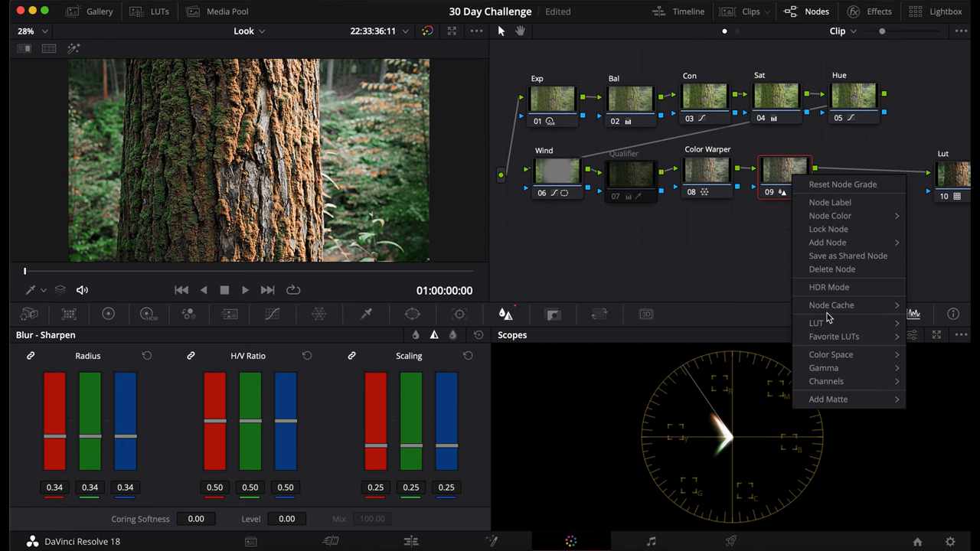
pyautogui.click(830, 355)
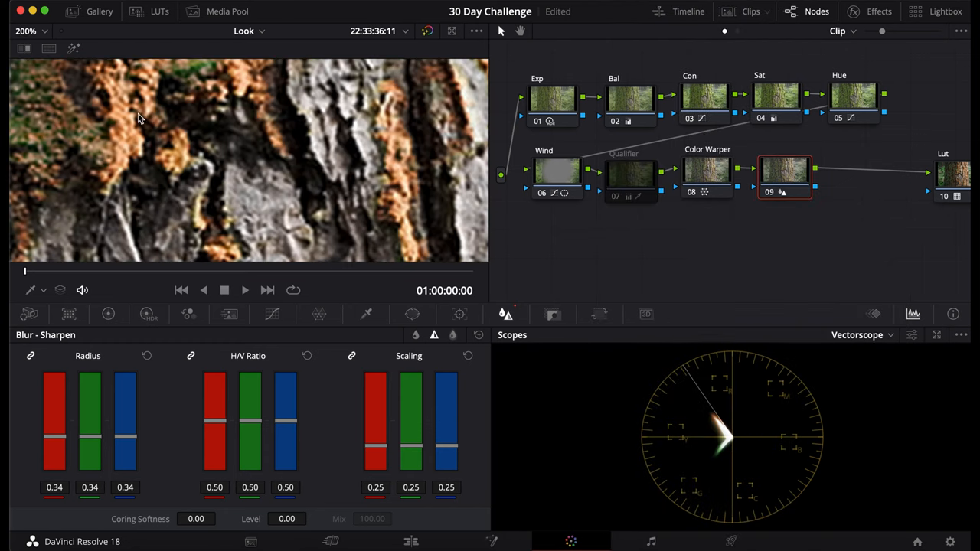
pyautogui.moveTo(693, 274)
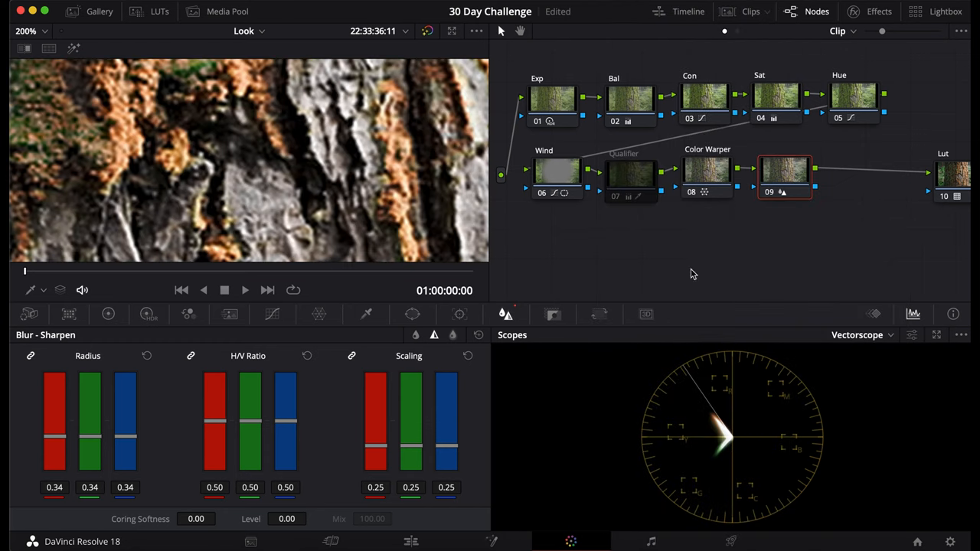
pyautogui.moveTo(275, 202)
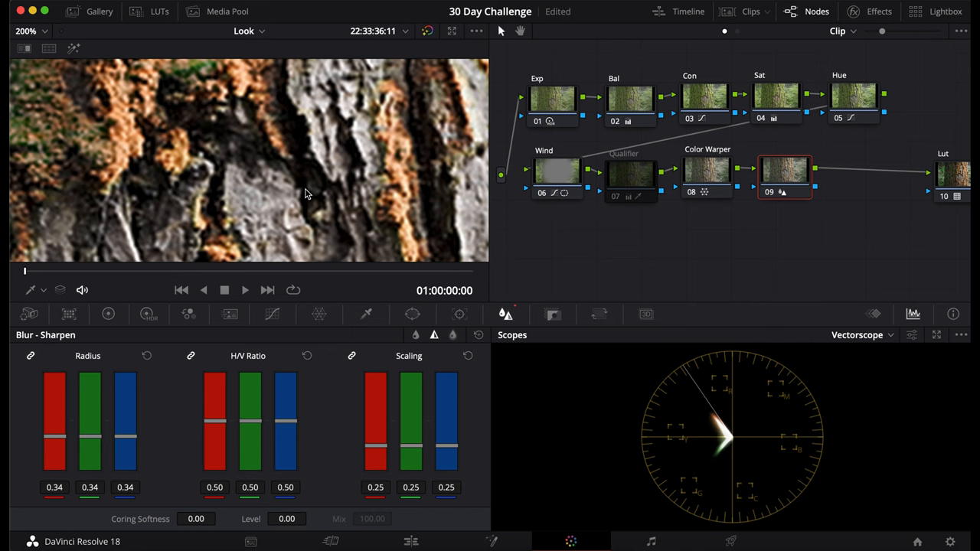
pyautogui.rightClick(784, 172)
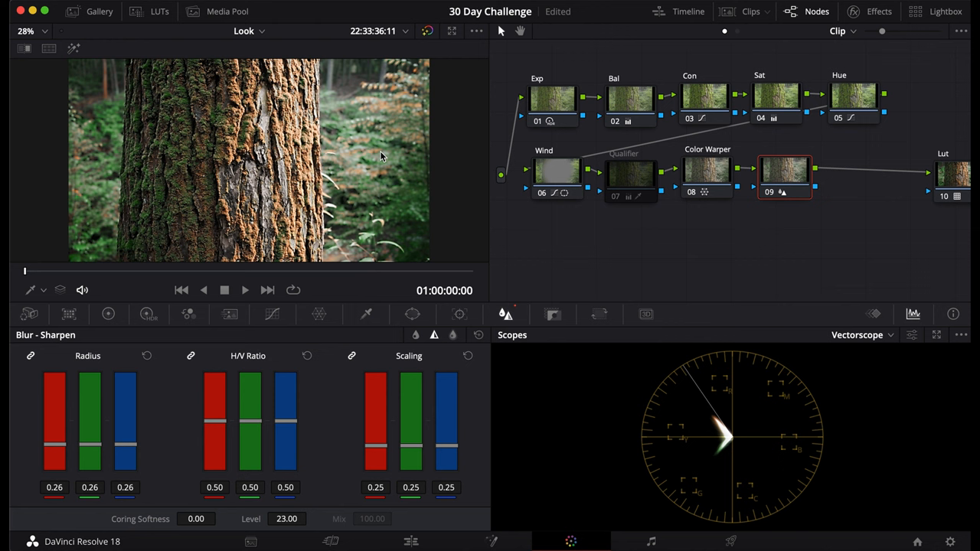
pyautogui.moveTo(83, 113)
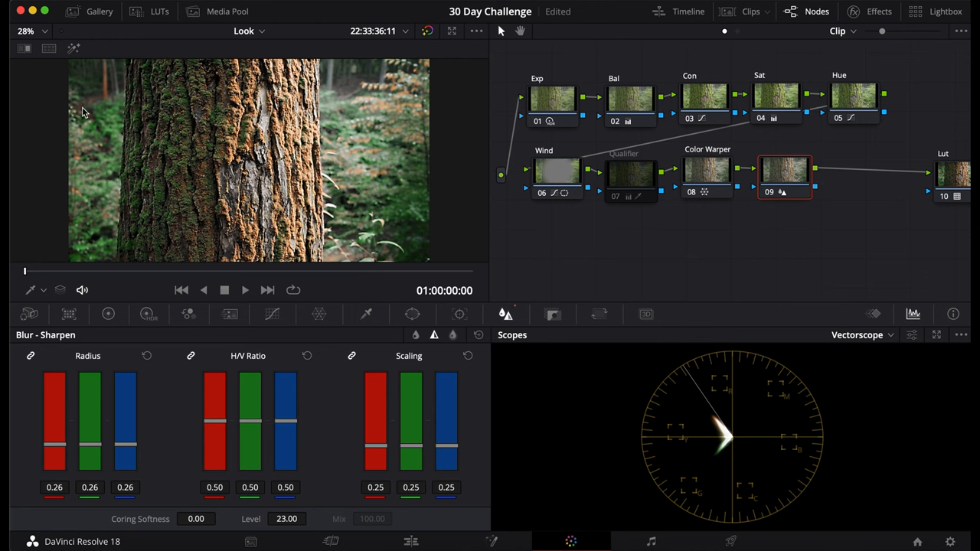
# - Enter a coring softness of 29 for node 09's sharpening
pyautogui.doubleClick(288, 518)
pyautogui.write('20')
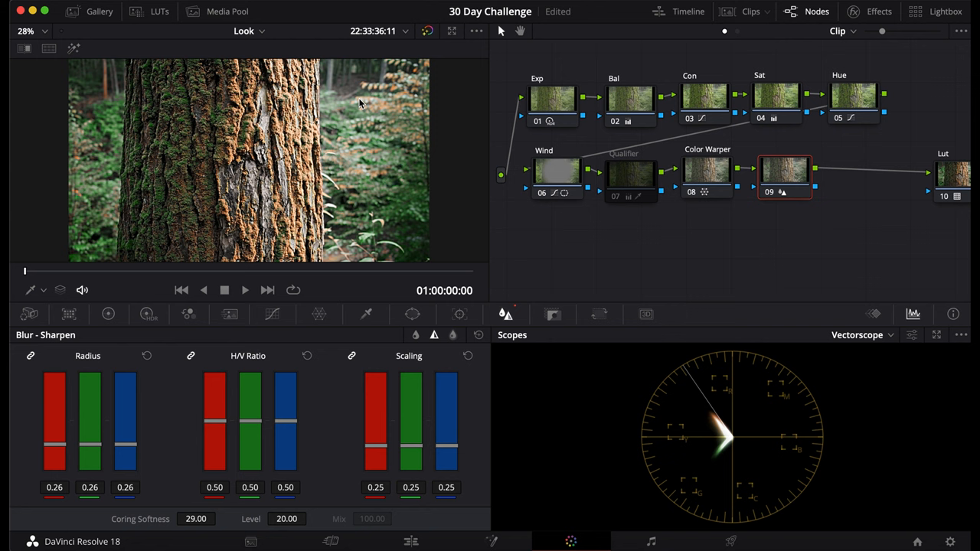
pyautogui.moveTo(105, 94)
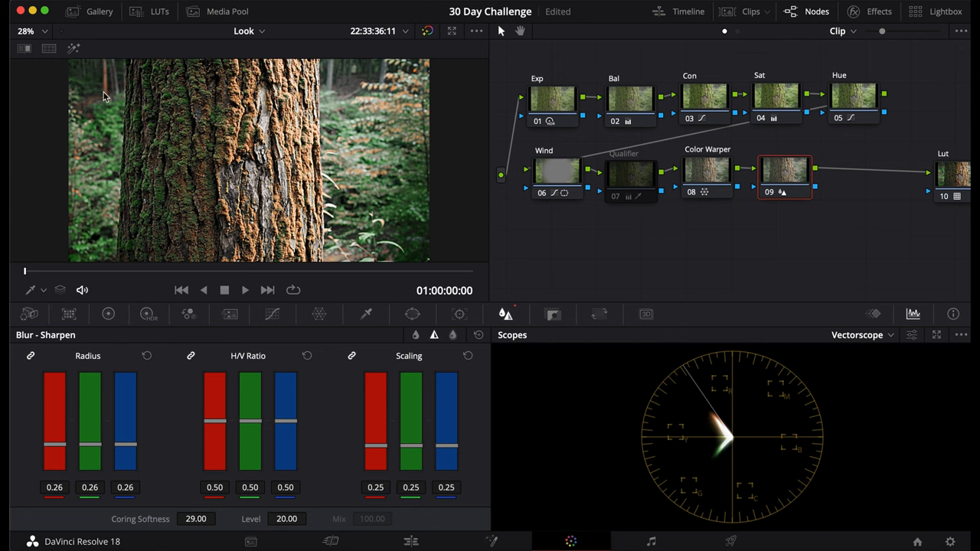
pyautogui.moveTo(101, 75)
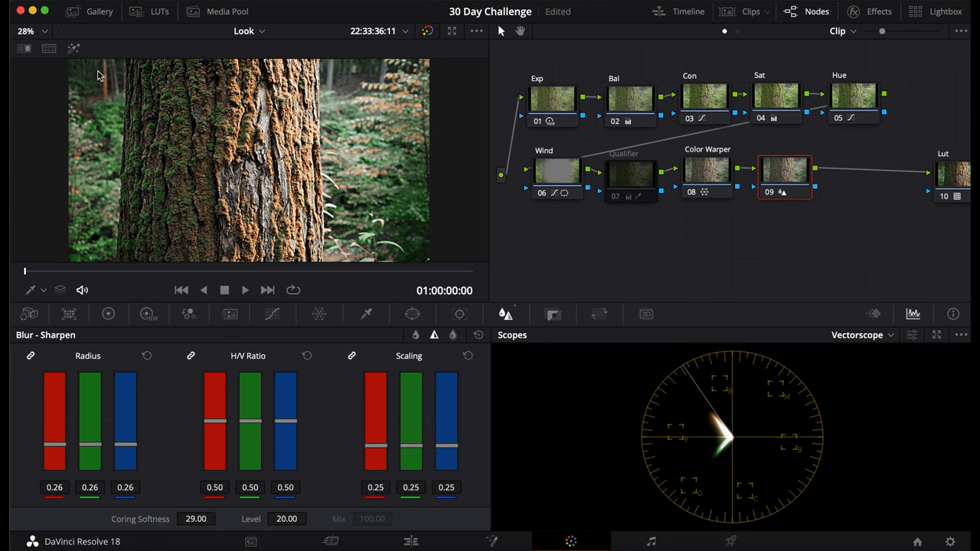
pyautogui.moveTo(466, 22)
pyautogui.write('Sharp')
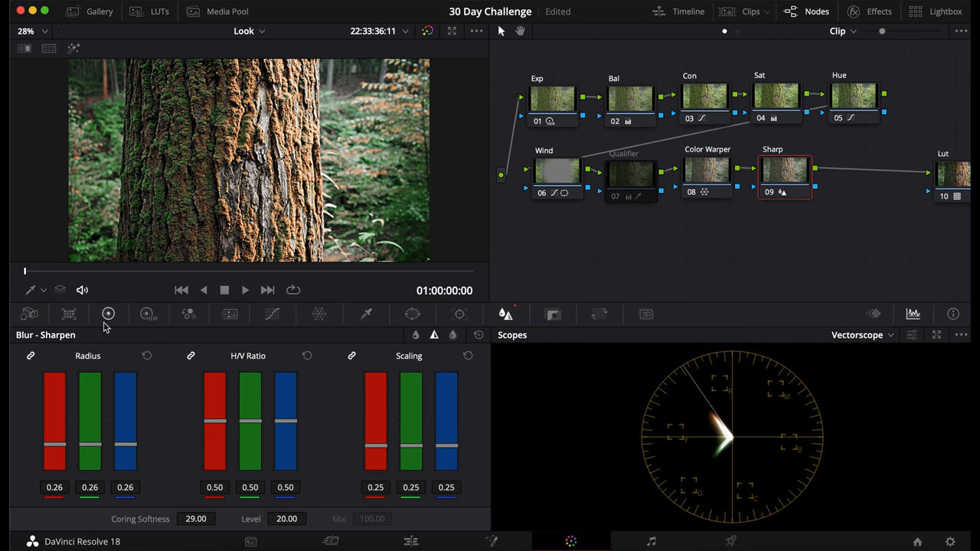
# - Raise the Sharp node's linked RGB radius to about 0.48
pyautogui.moveTo(125, 452); pyautogui.dragTo(125, 425)
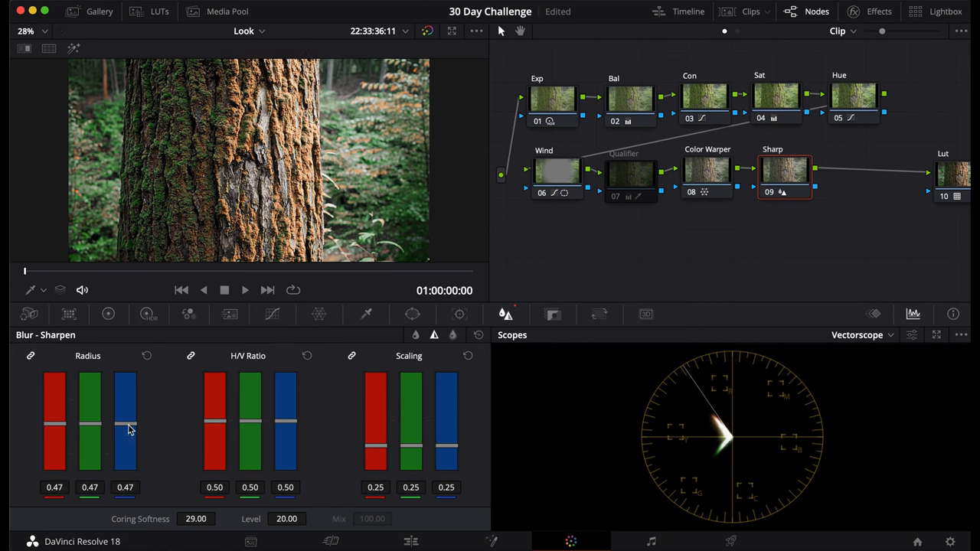
pyautogui.moveTo(126, 427); pyautogui.dragTo(125, 419)
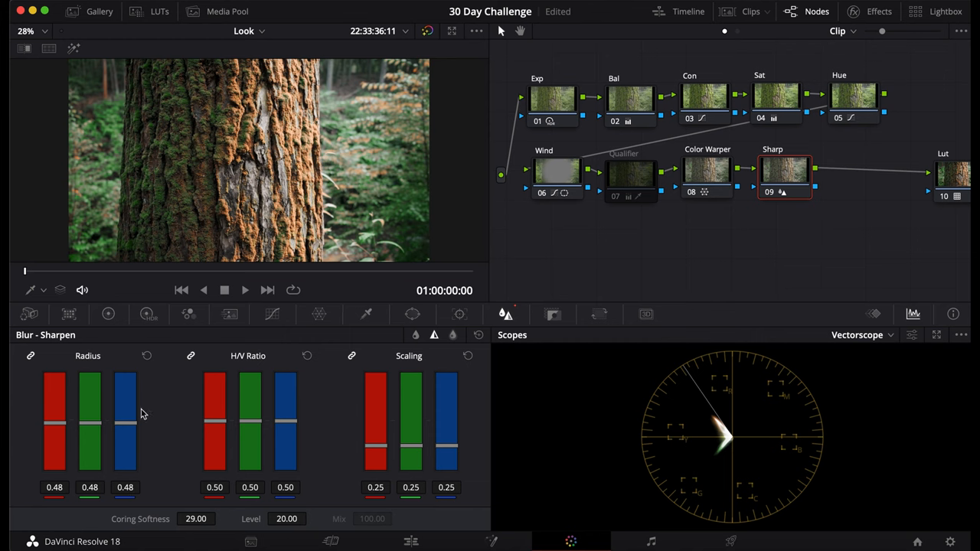
pyautogui.moveTo(132, 427)
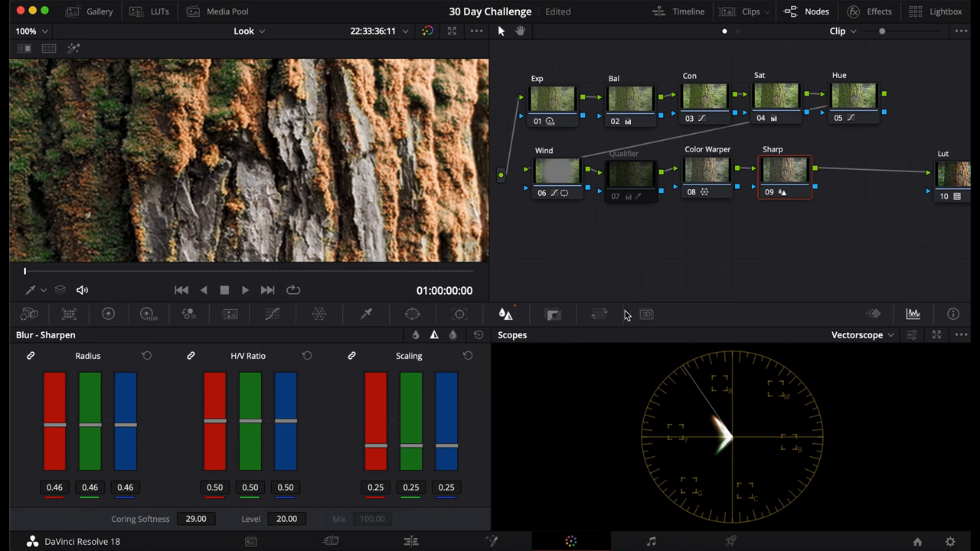
# - Lower the sharpening radius to 0.35 and ease the scaling down slightly
pyautogui.moveTo(126, 413); pyautogui.dragTo(125, 441)
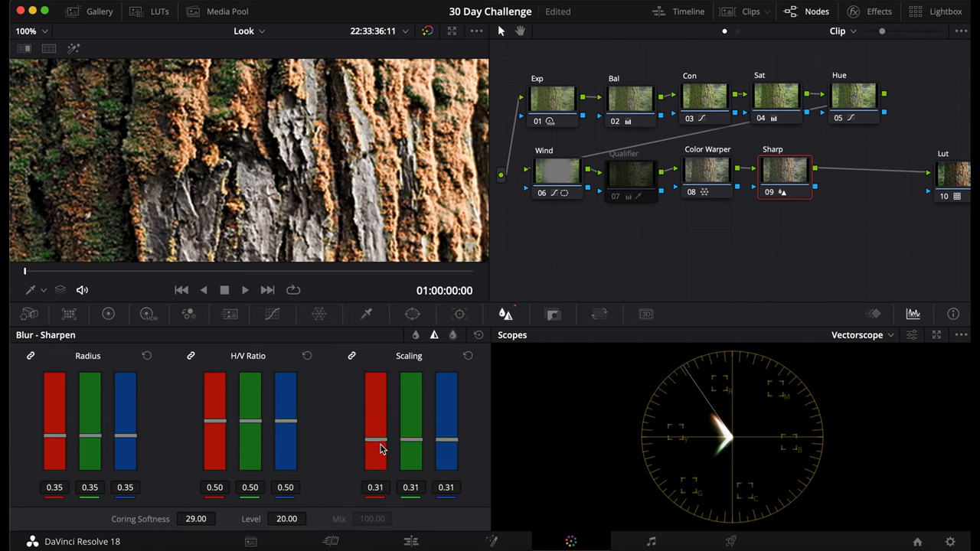
pyautogui.moveTo(375, 446); pyautogui.dragTo(375, 453)
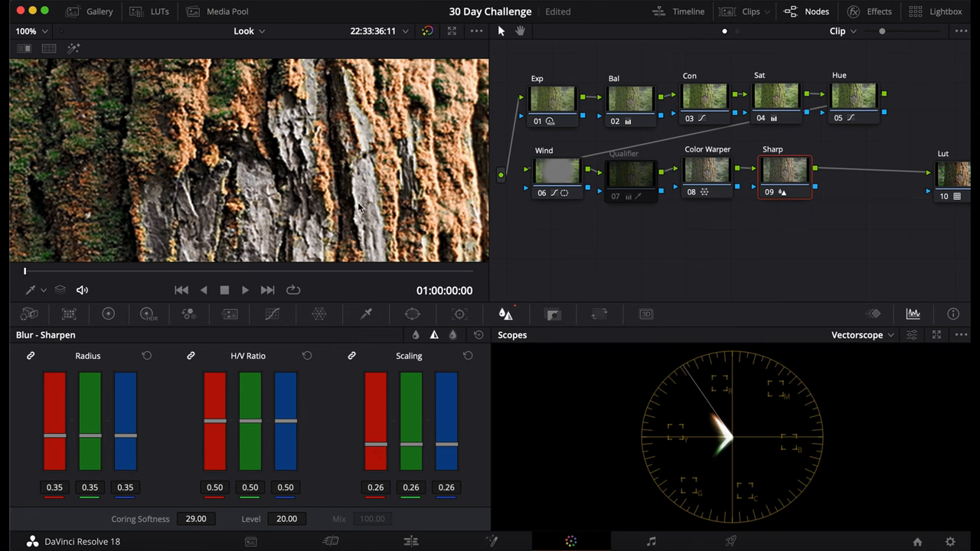
pyautogui.moveTo(355, 214)
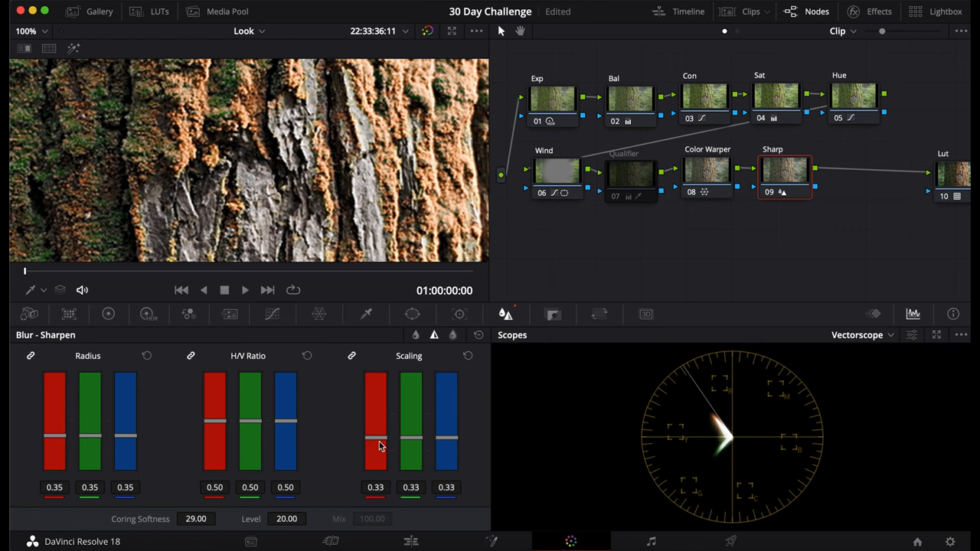
# - Try much stronger sharpening scaling, then return it to the default 0.25
pyautogui.moveTo(375, 444); pyautogui.dragTo(375, 406)
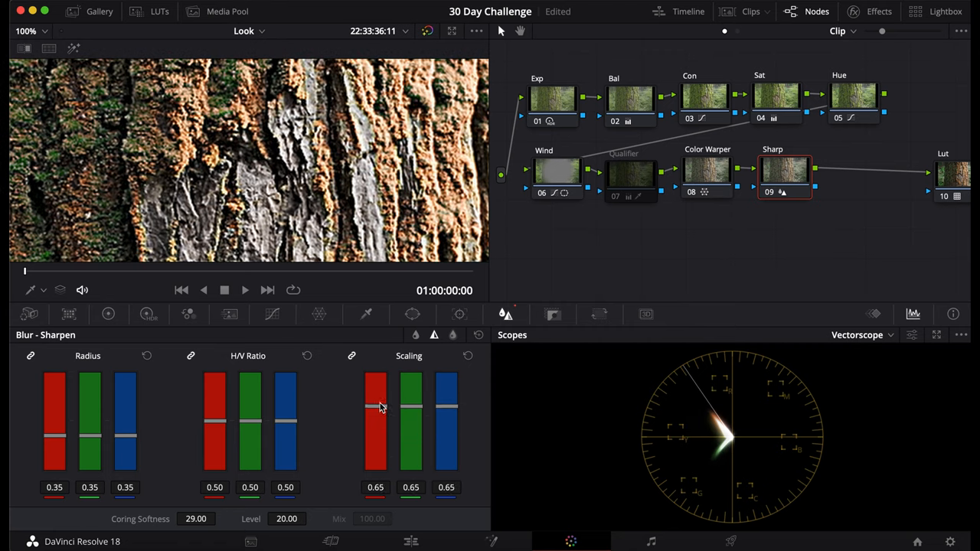
pyautogui.moveTo(375, 406); pyautogui.dragTo(375, 390)
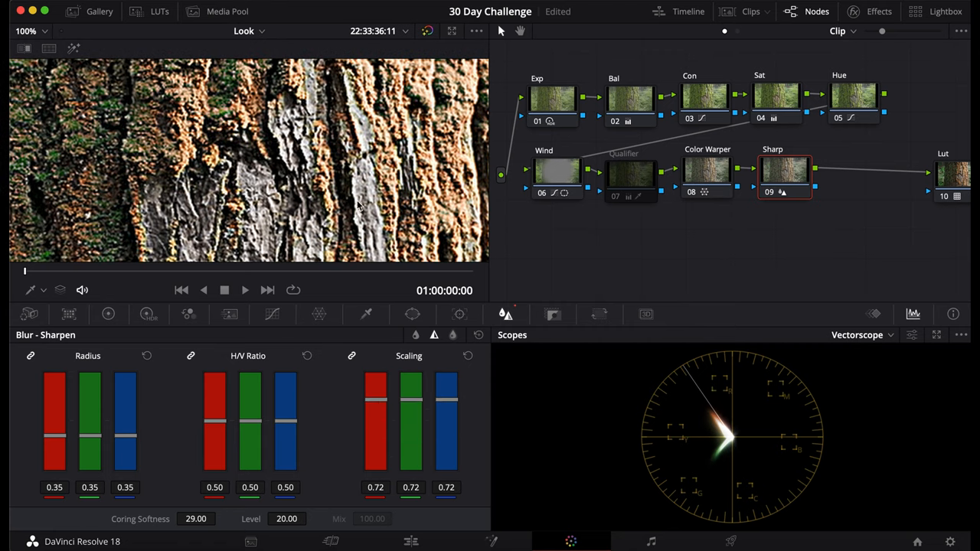
pyautogui.moveTo(360, 237)
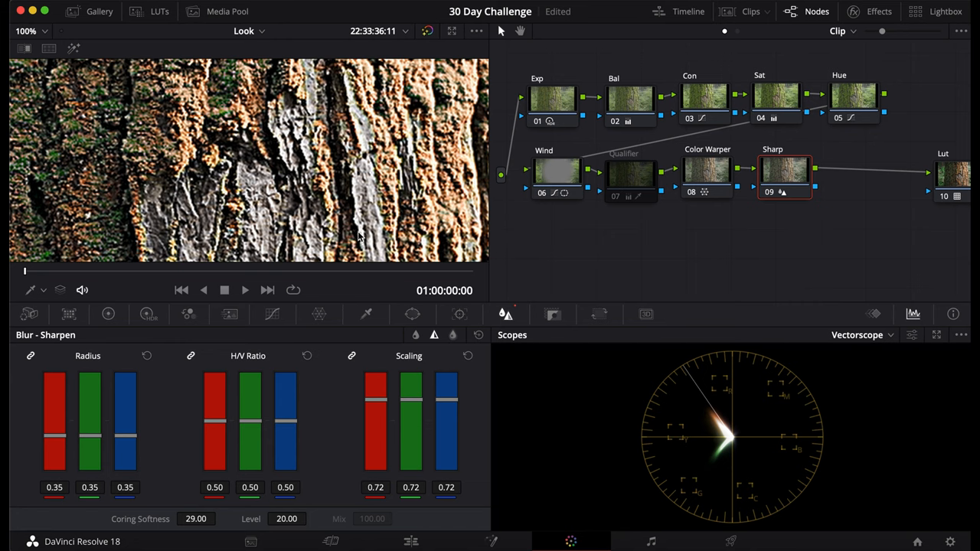
pyautogui.moveTo(375, 398); pyautogui.dragTo(375, 406)
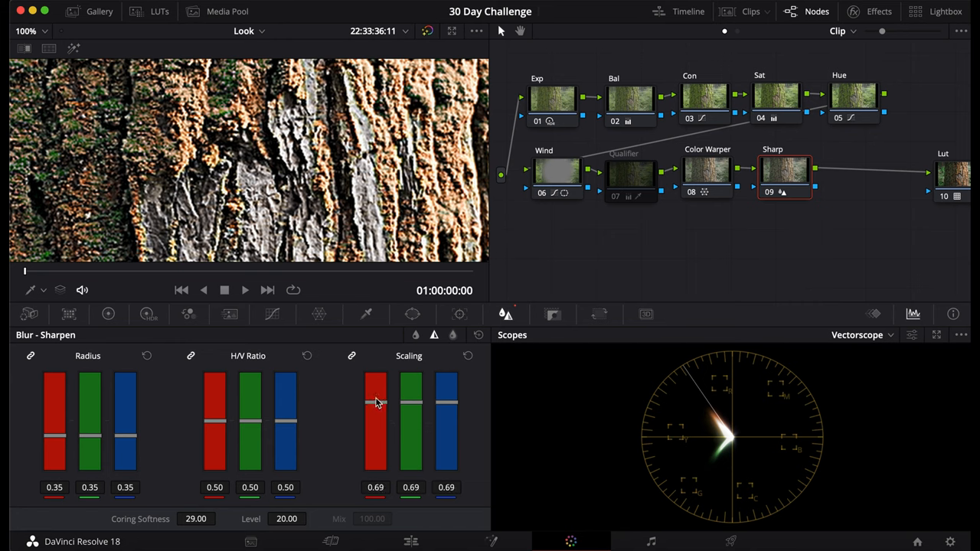
pyautogui.moveTo(375, 401); pyautogui.dragTo(375, 452)
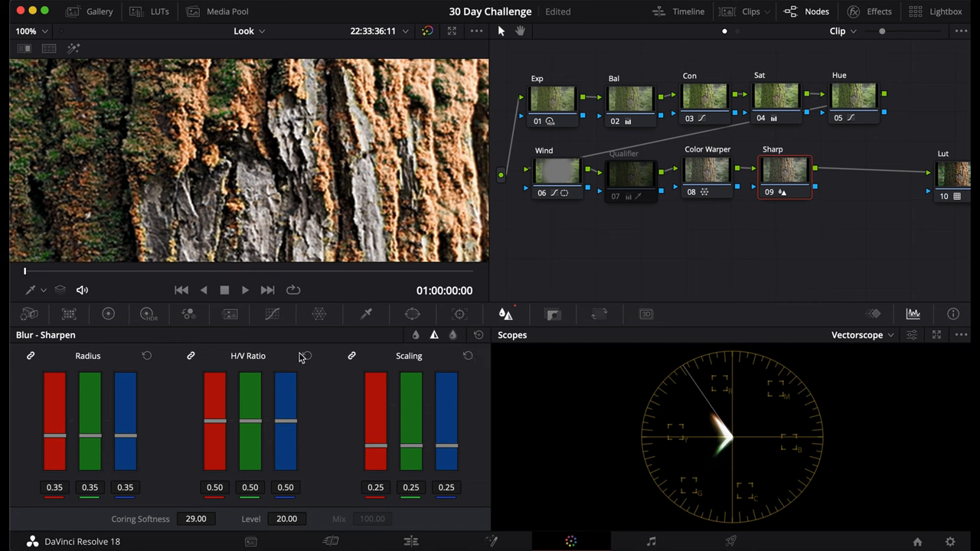
# - Raise the H/V ratio to compare, then bring it back toward the default 0.50
pyautogui.moveTo(284, 429); pyautogui.dragTo(285, 406)
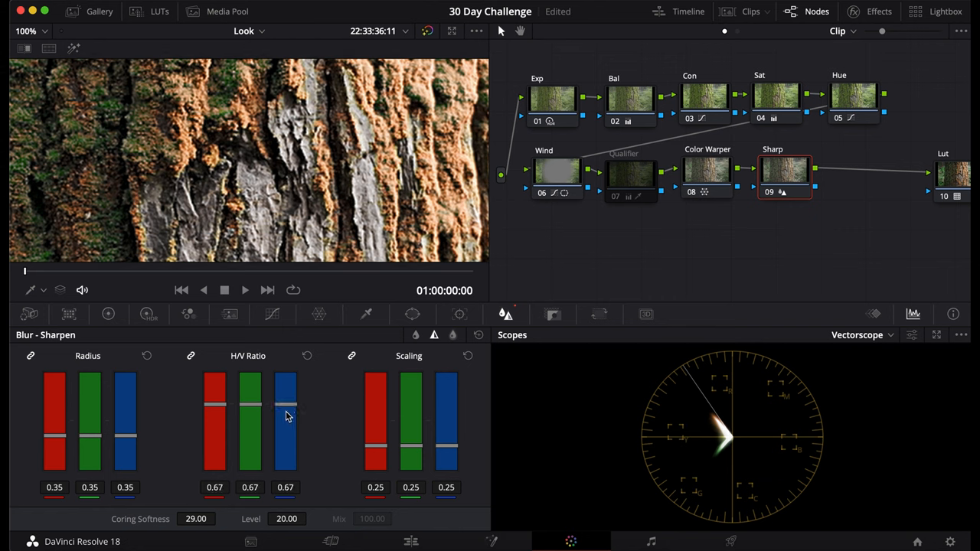
pyautogui.moveTo(285, 401); pyautogui.dragTo(279, 456)
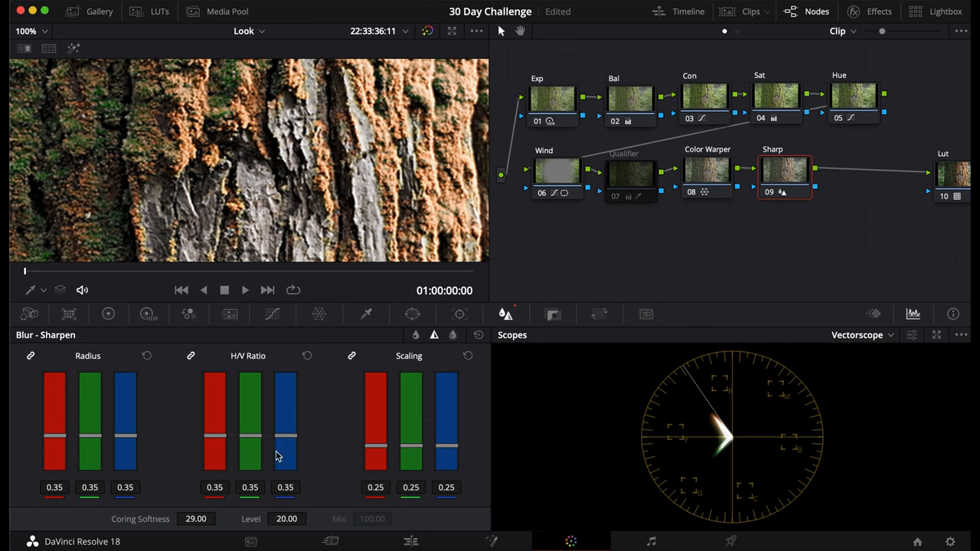
pyautogui.moveTo(285, 457); pyautogui.dragTo(285, 405)
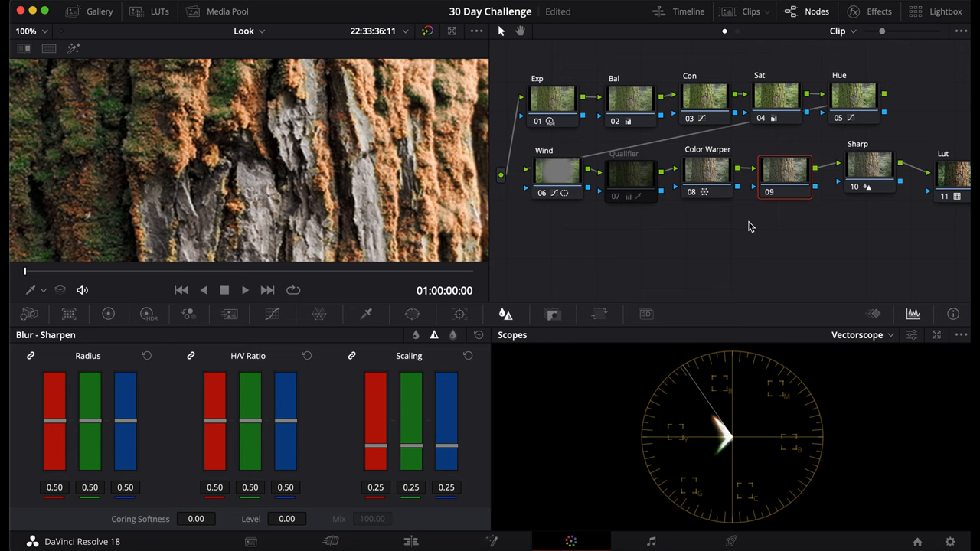
pyautogui.moveTo(530, 156)
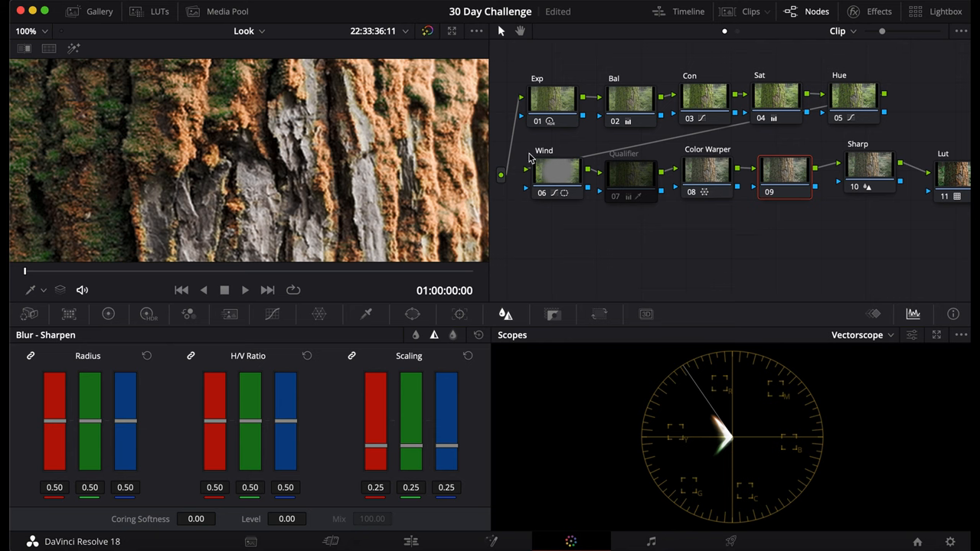
pyautogui.moveTo(563, 175)
pyautogui.write('M')
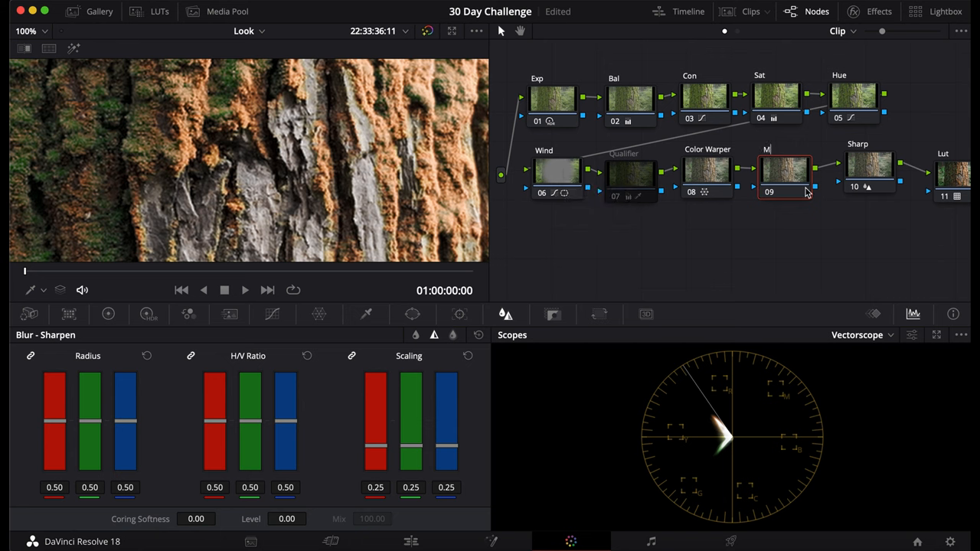
# - Finish labelling the new node 09 as 'MD' between Color Warper and Sharp
pyautogui.write('D')
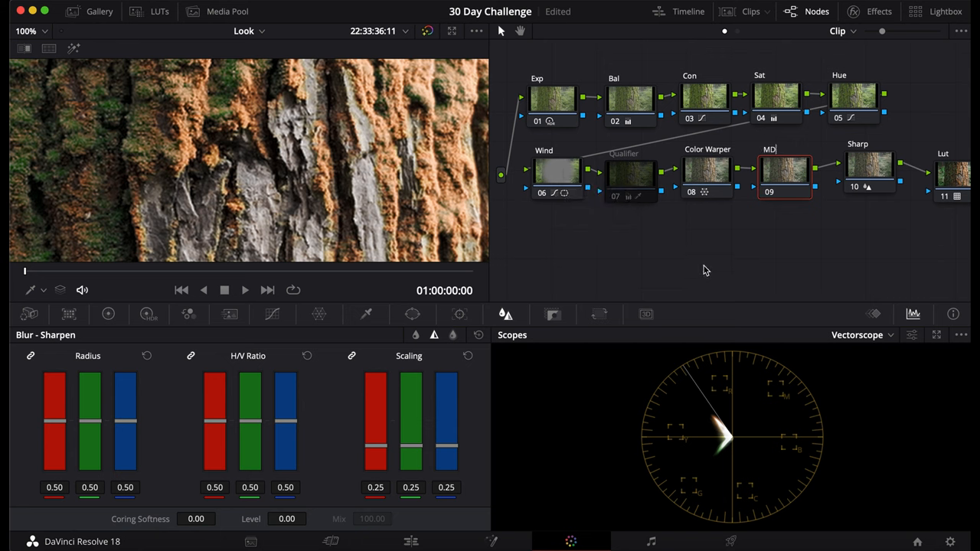
pyautogui.click(108, 316)
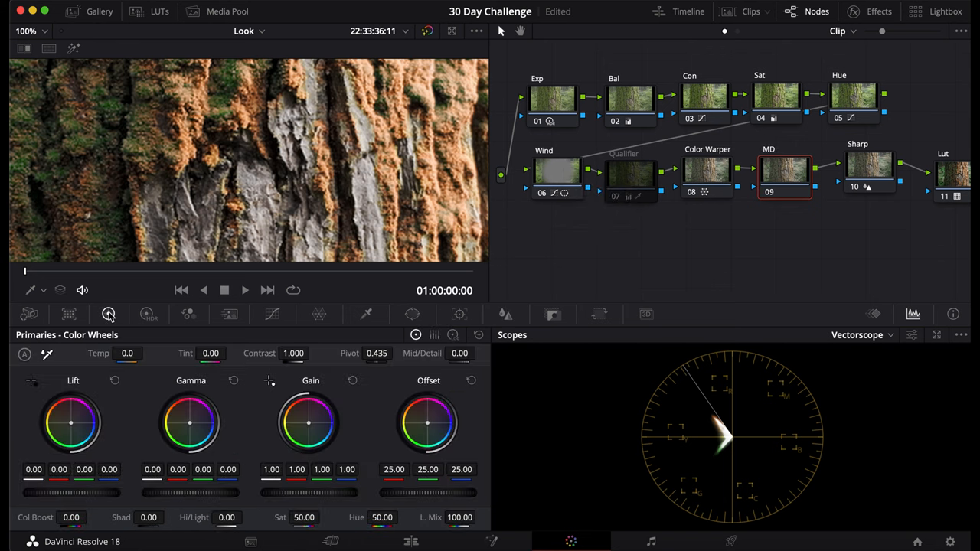